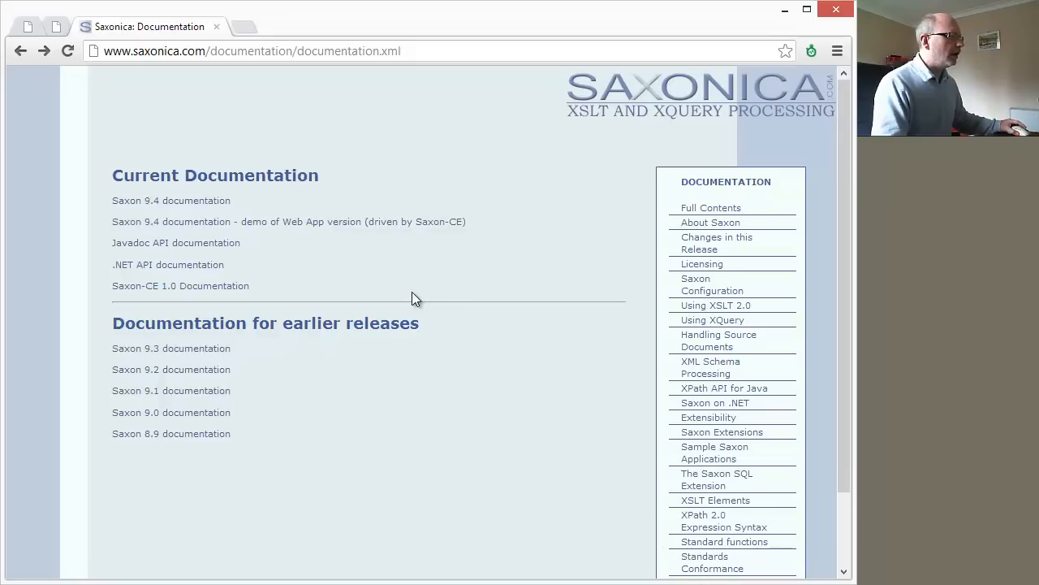
# Open the 'Saxon 9.4 documentation - demo of Web App version' link.
pyautogui.click(289, 221)
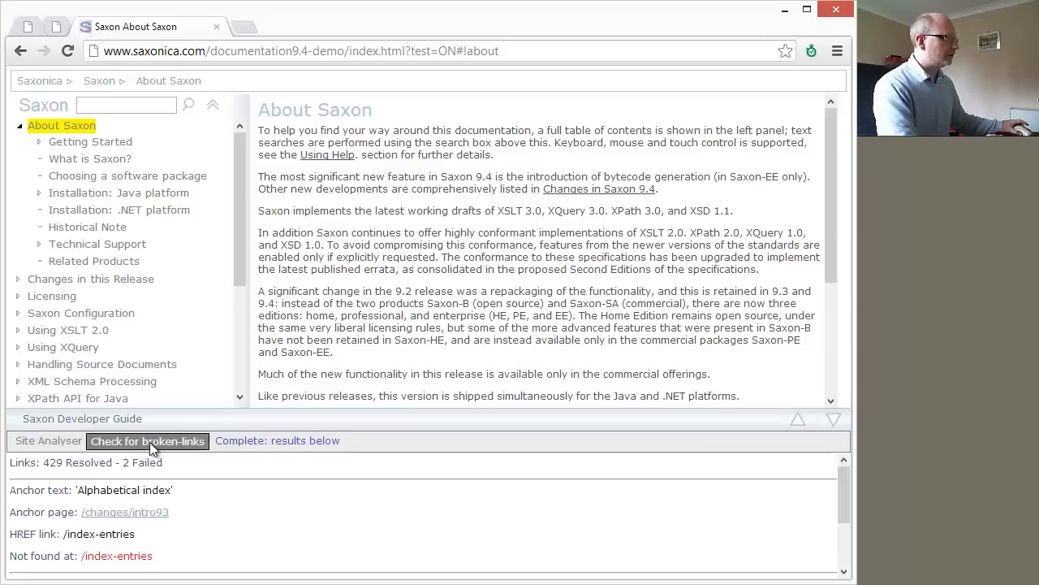
# Run the Site Analyser broken-link check, finding 429 resolved and 2 failed links.
pyautogui.click(125, 511)
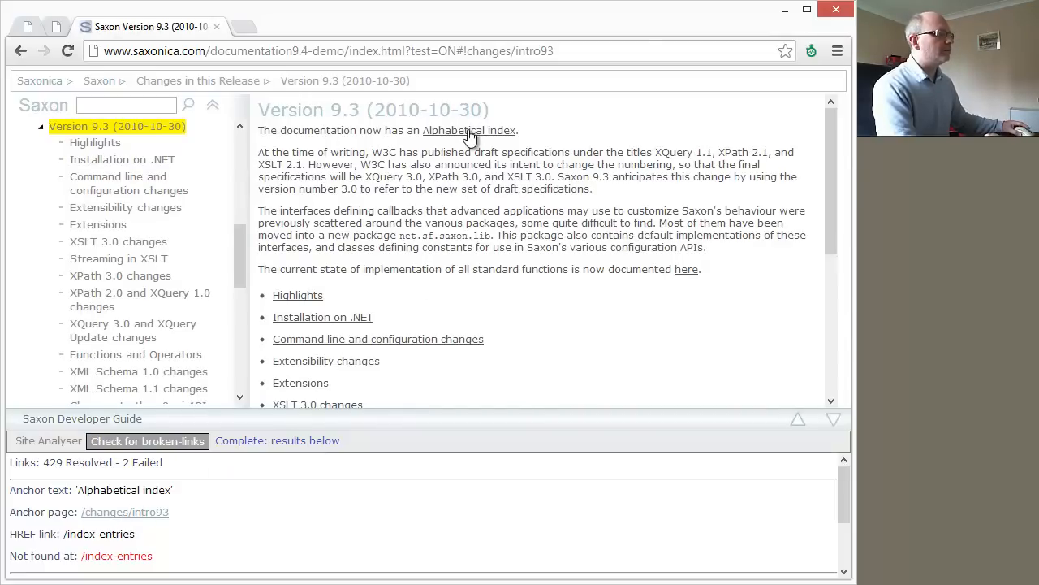
# Follow the 'Alphabetical index' link on the Version 9.3 page, reaching Page Not Found.
pyautogui.click(468, 130)
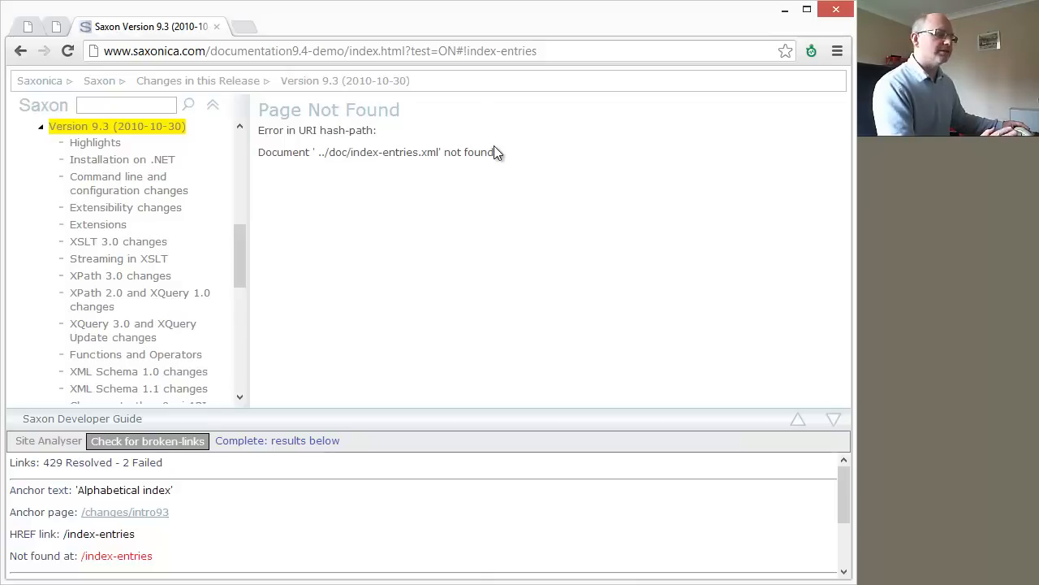
pyautogui.moveTo(497, 159)
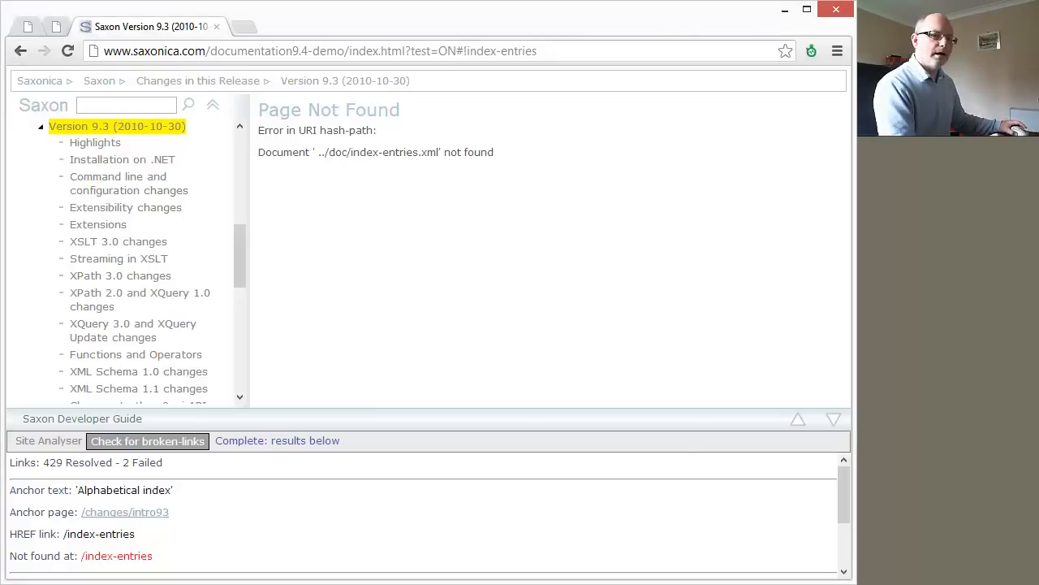
# Search the documentation for '#quit', opening Validate's quit method (1 of 3).
pyautogui.click(126, 105)
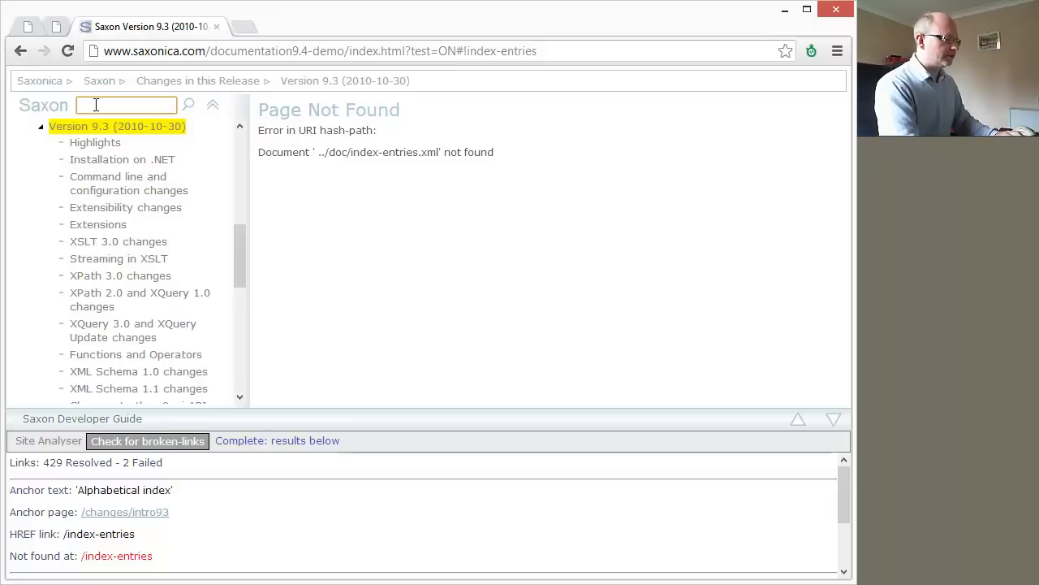
pyautogui.write('#quit')
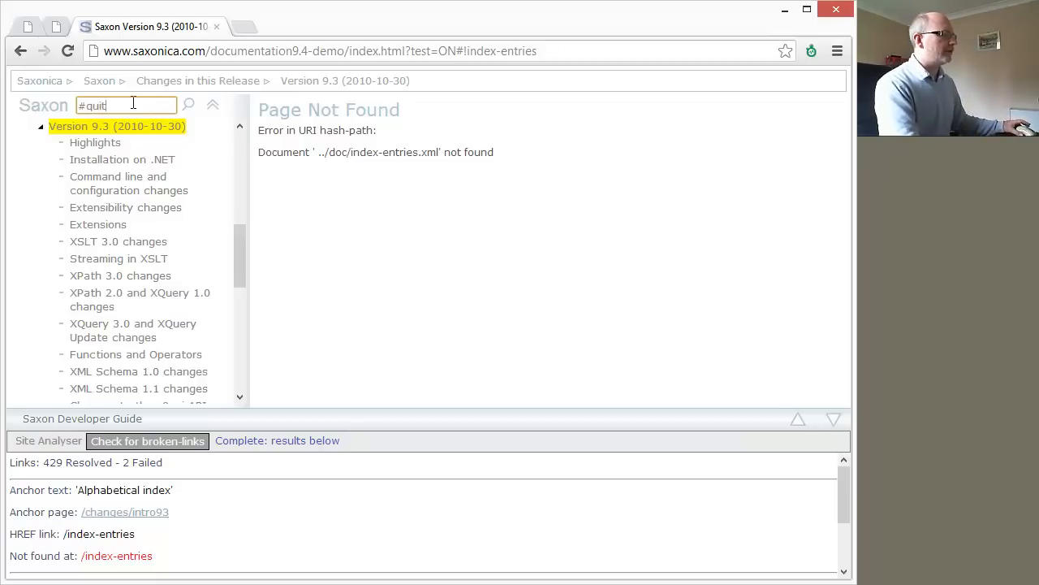
pyautogui.click(188, 104)
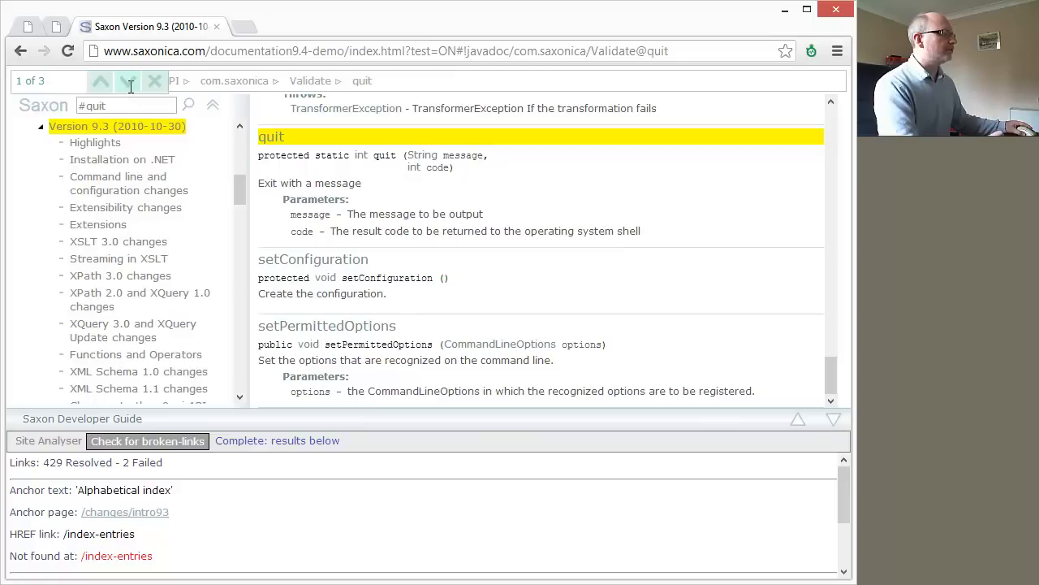
# Step to the Query and then Transform quit matches (3 of 3).
pyautogui.click(128, 80)
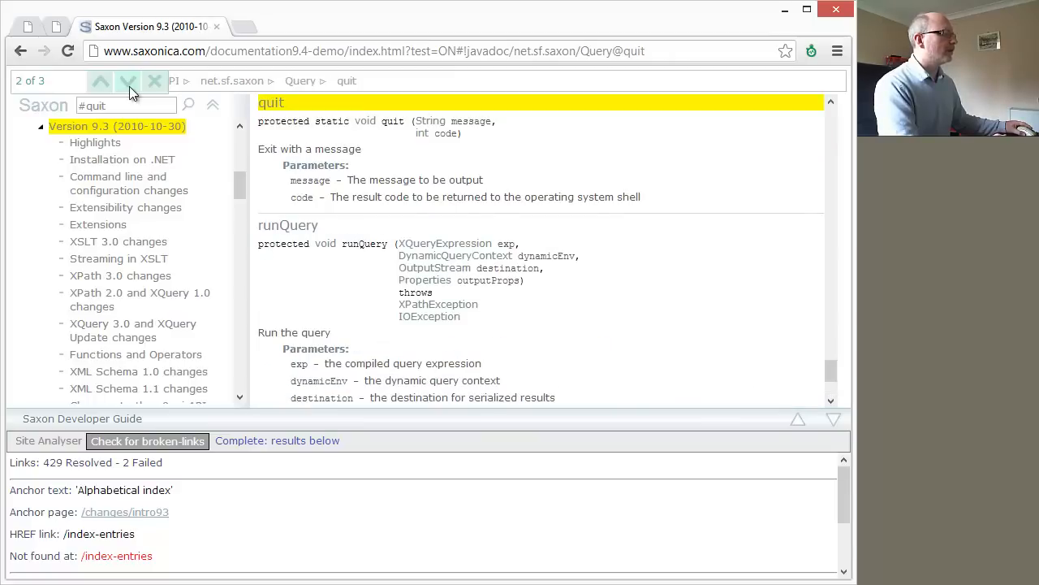
pyautogui.click(127, 80)
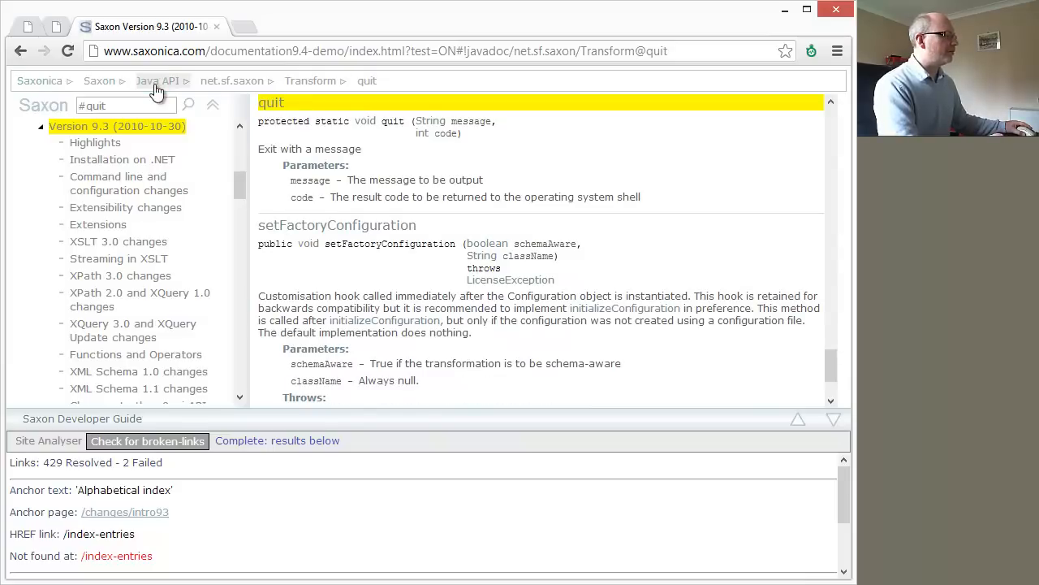
pyautogui.moveTo(242, 184)
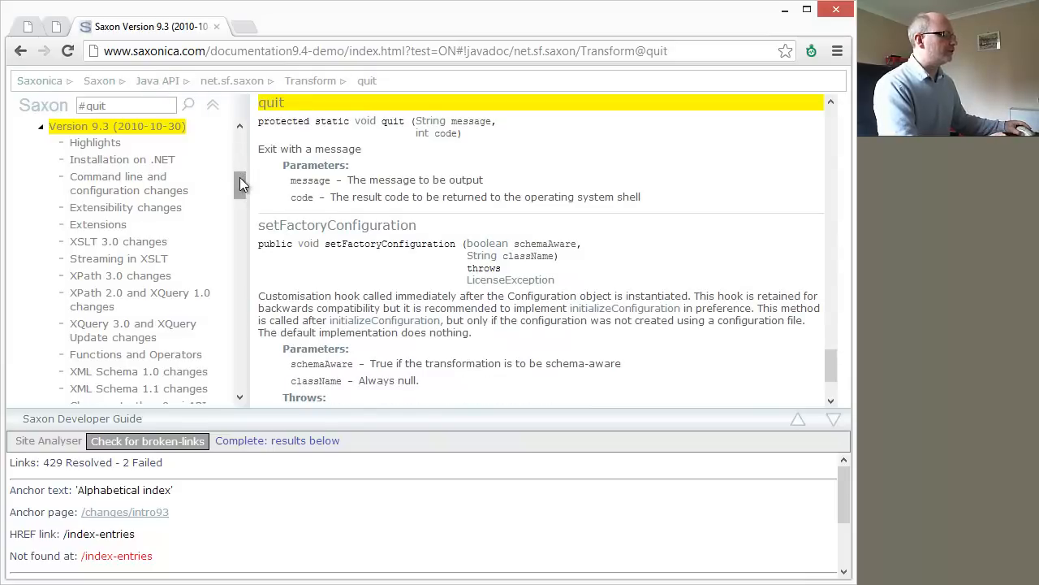
# Collapse the contents tree and select 'XSLT 2.0 and XPath 2.0 Functions'.
pyautogui.scroll(-3)
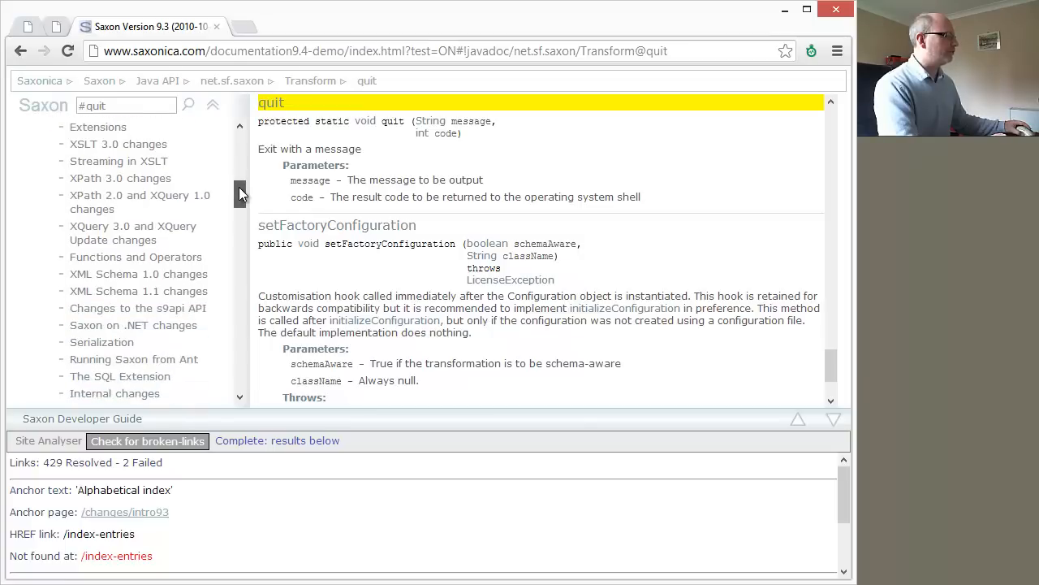
pyautogui.scroll(-3)
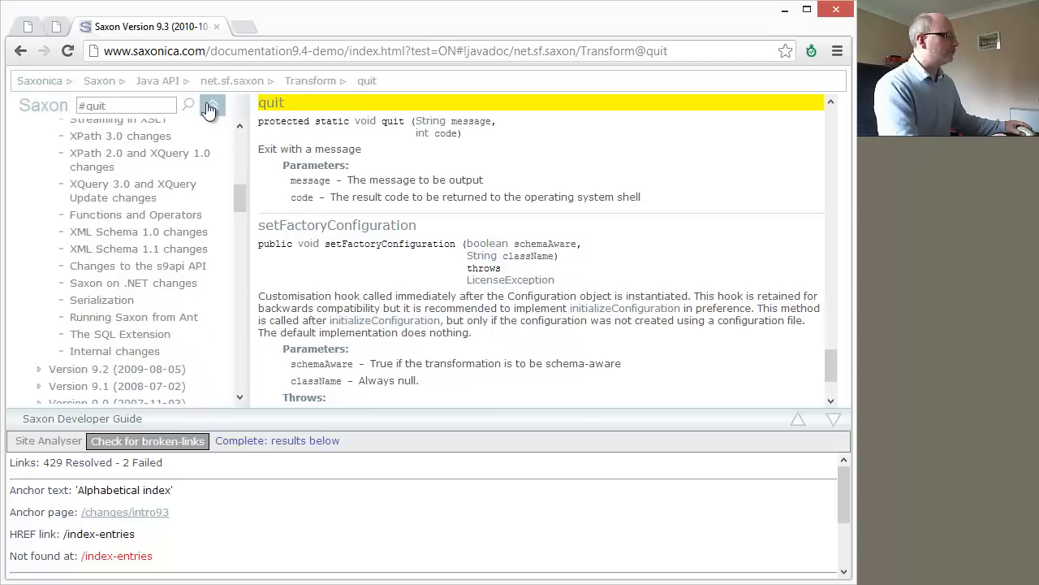
pyautogui.click(212, 106)
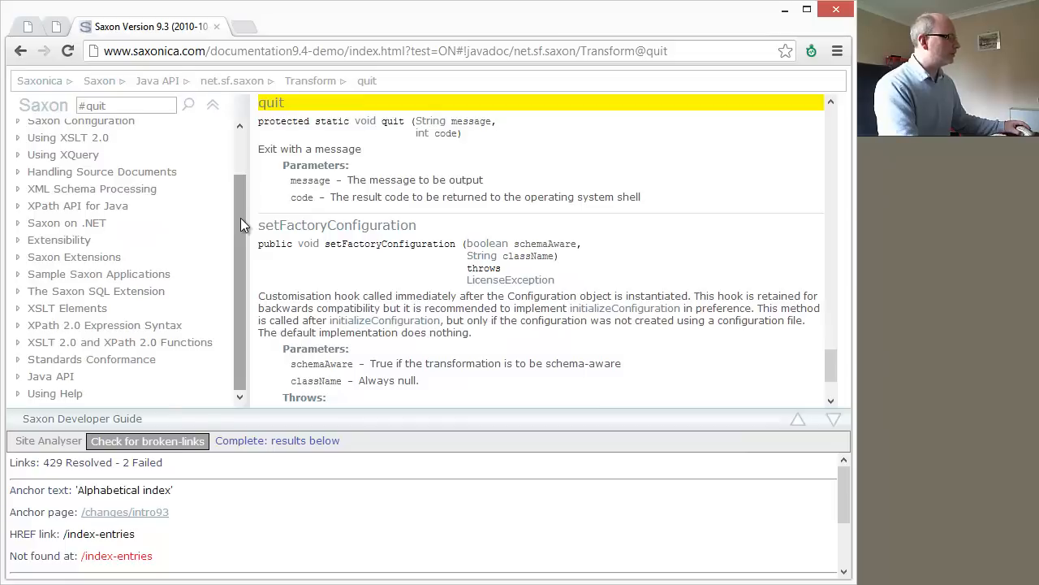
pyautogui.moveTo(85, 359)
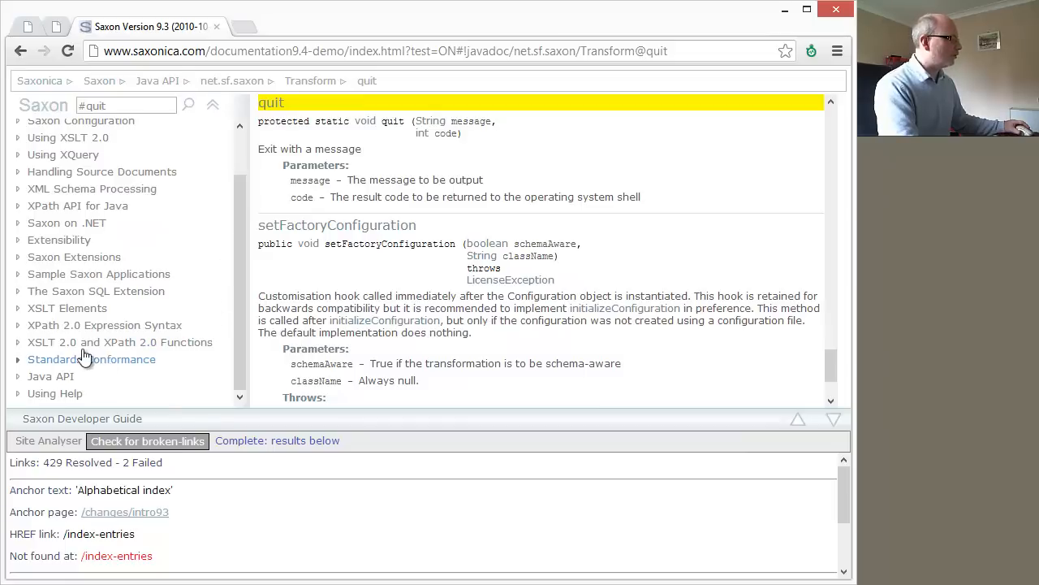
pyautogui.click(119, 342)
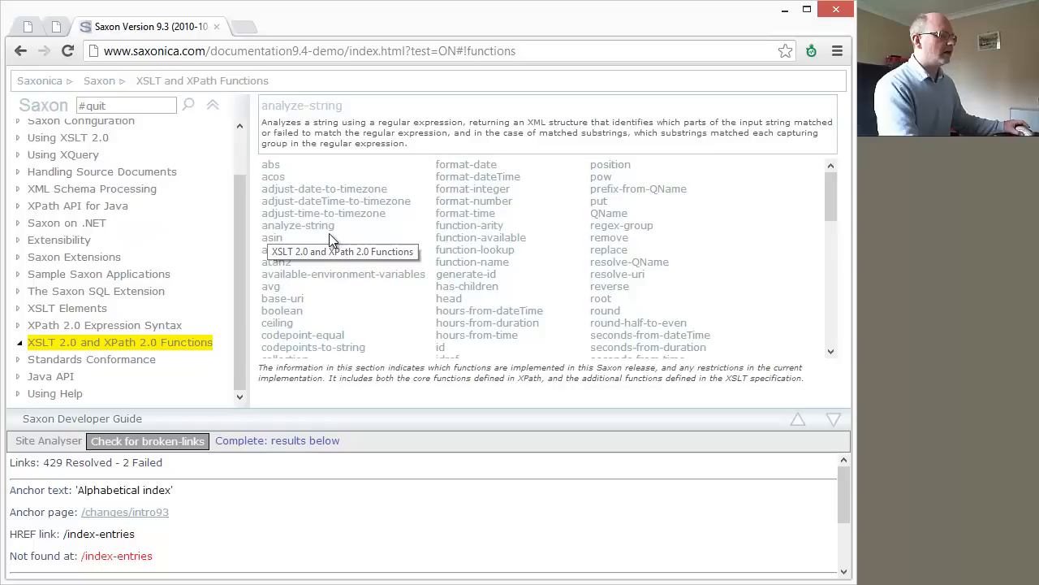
# Browse function descriptions in the index, then open resolve-QName's detail page.
pyautogui.click(323, 188)
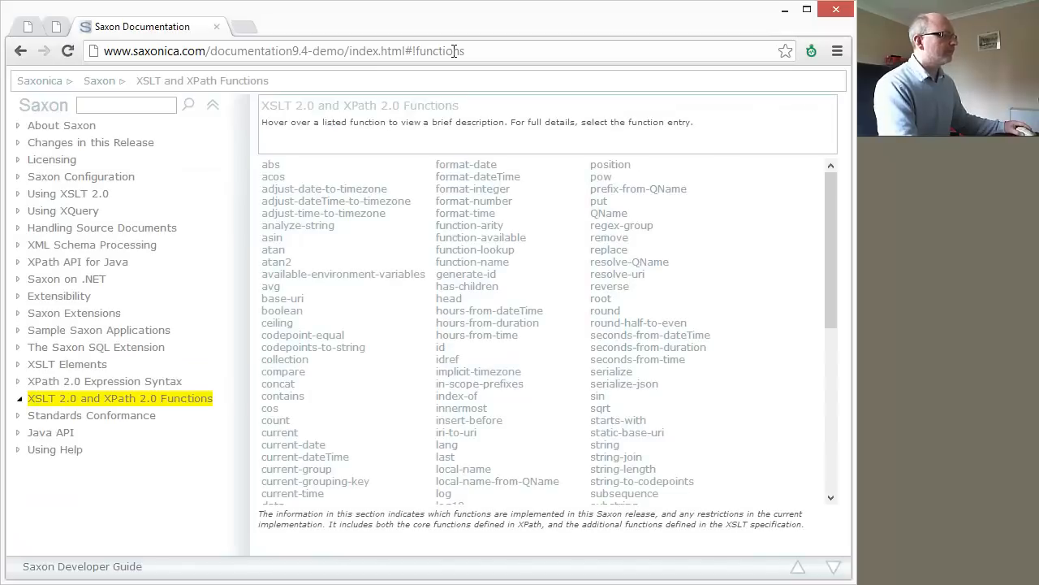
pyautogui.moveTo(454, 225)
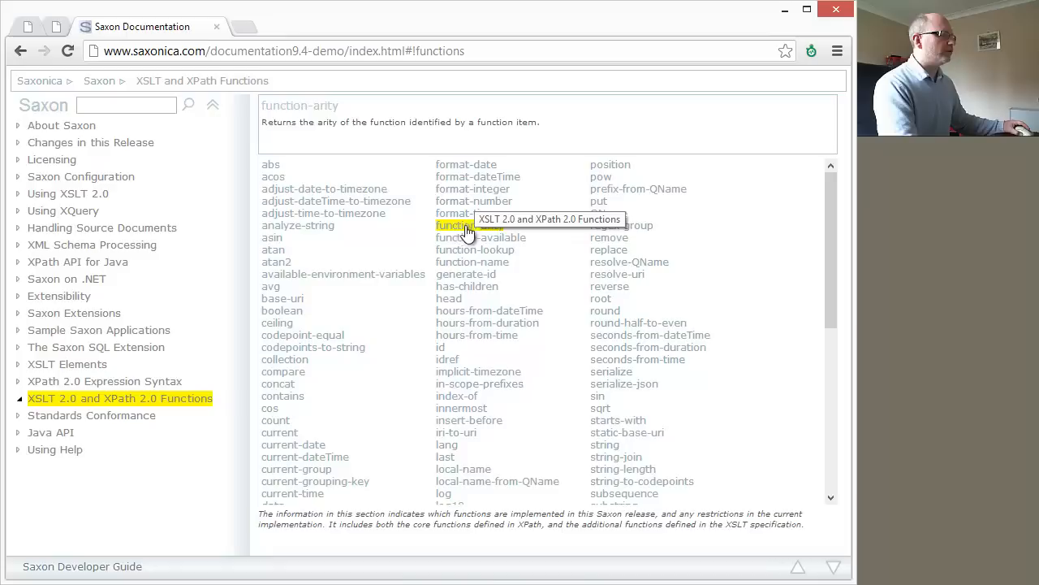
pyautogui.click(480, 237)
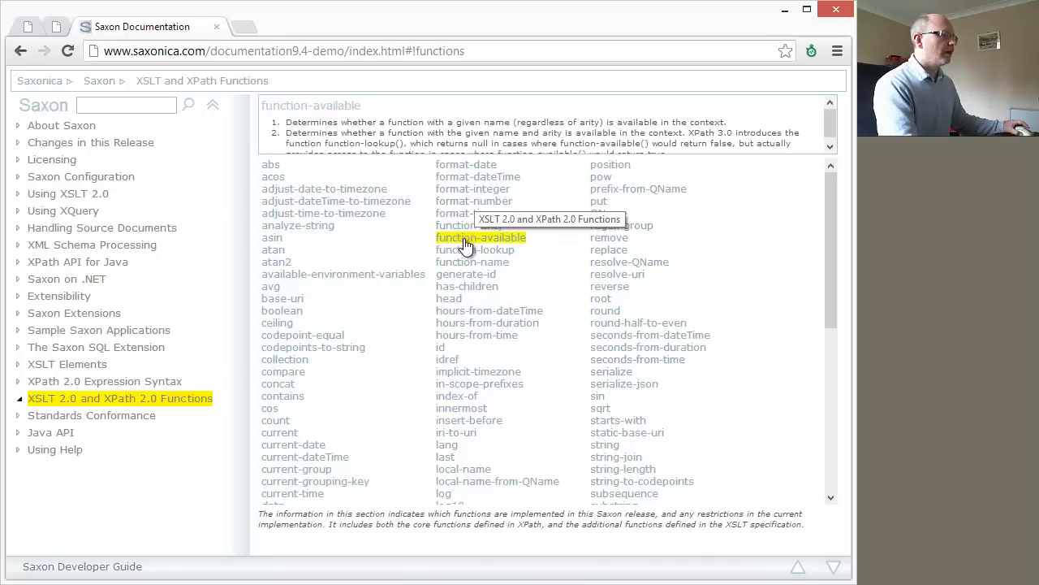
pyautogui.click(475, 249)
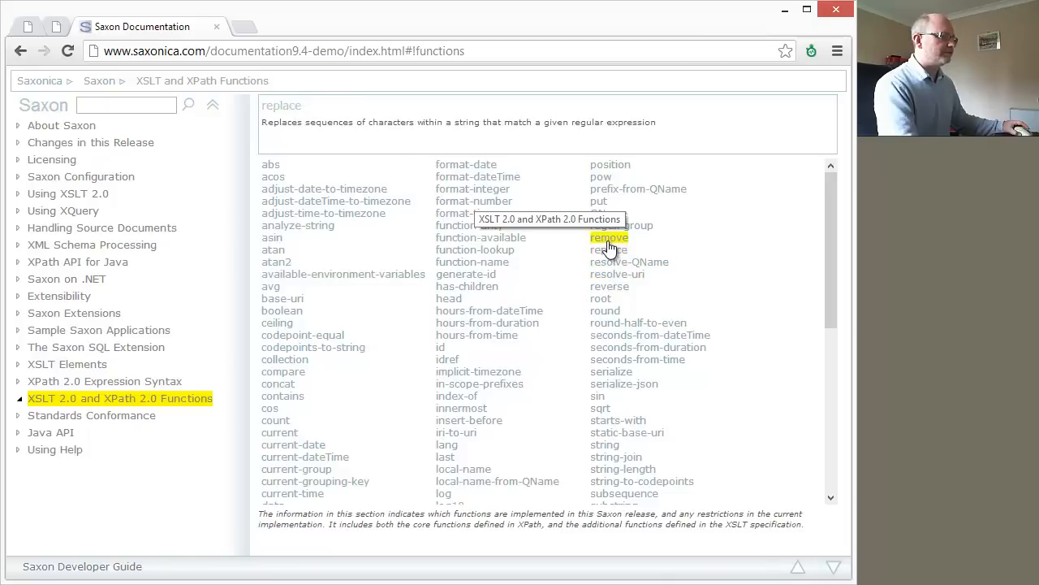
pyautogui.click(609, 237)
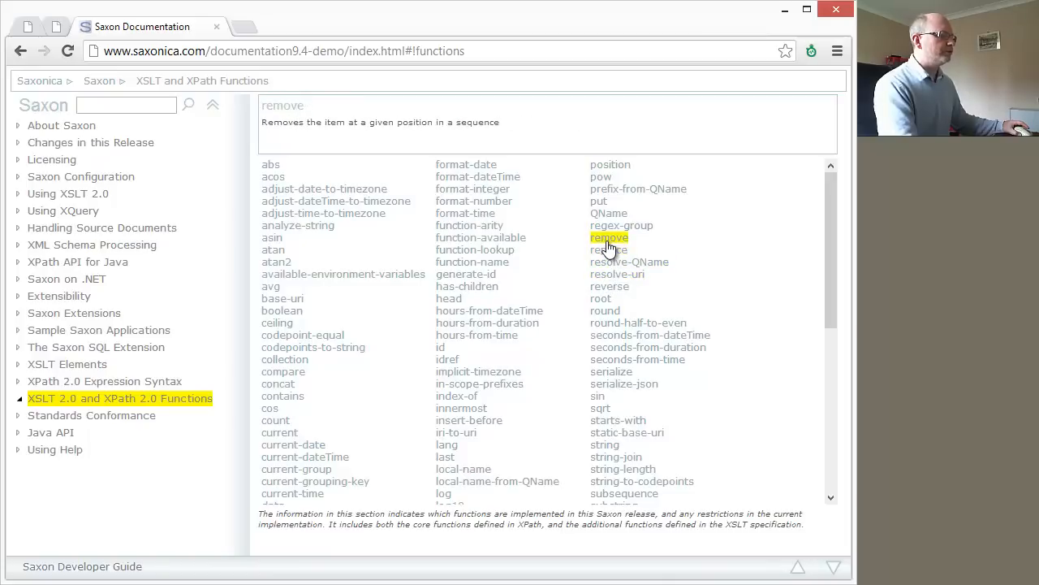
pyautogui.click(630, 262)
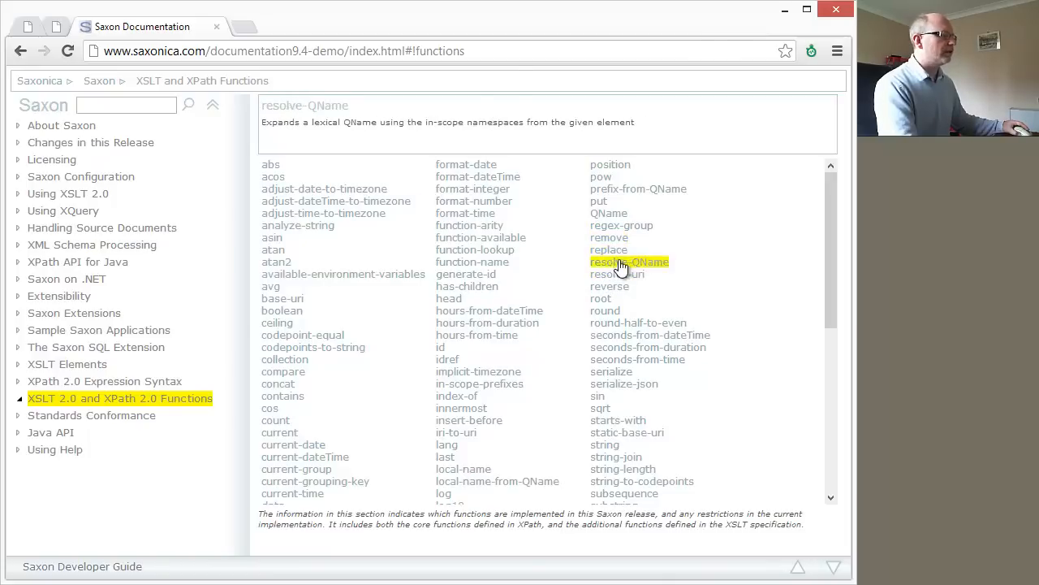
pyautogui.click(629, 262)
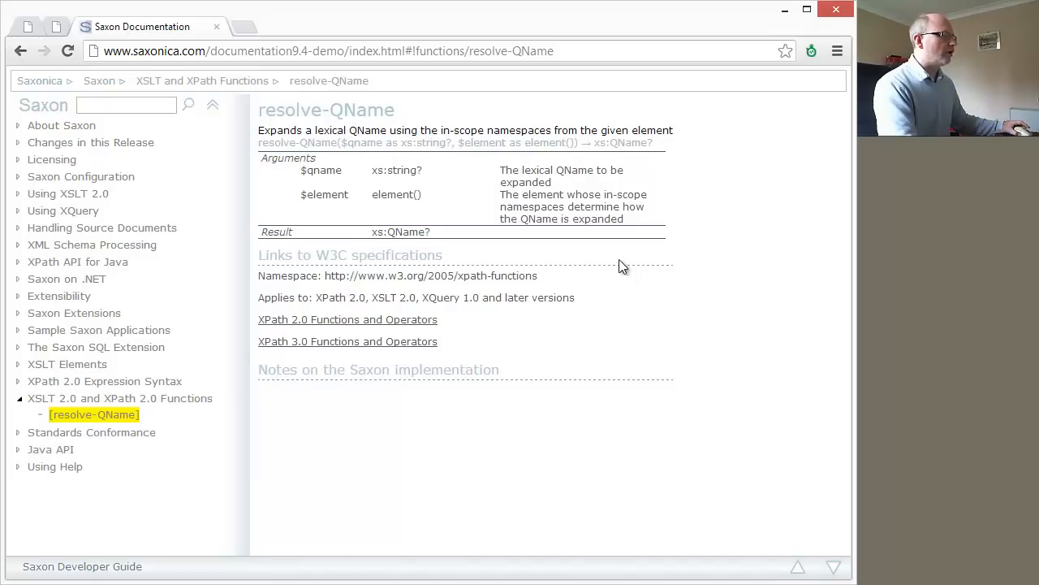
pyautogui.moveTo(410, 406)
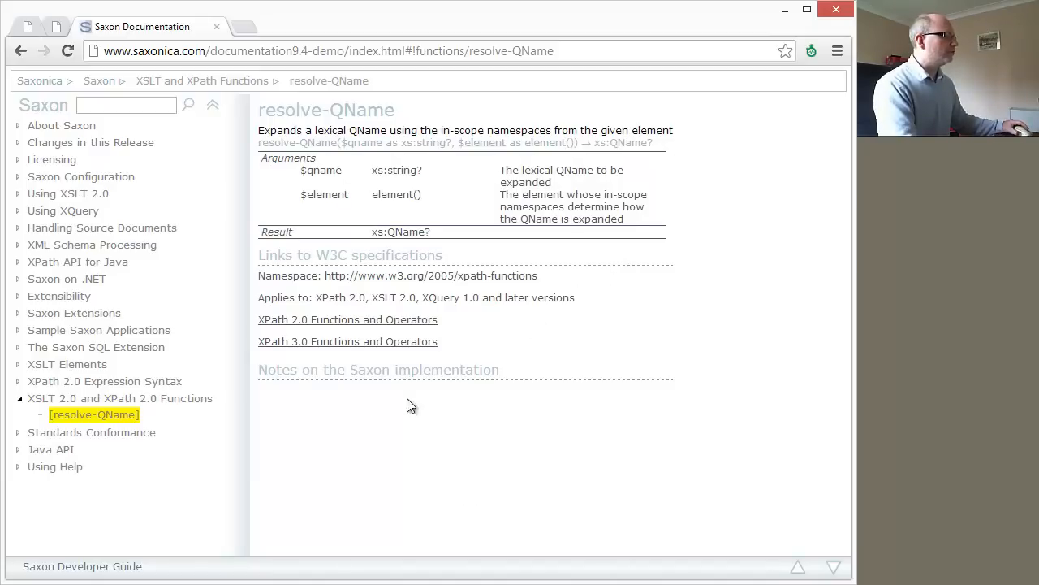
pyautogui.moveTo(109, 438)
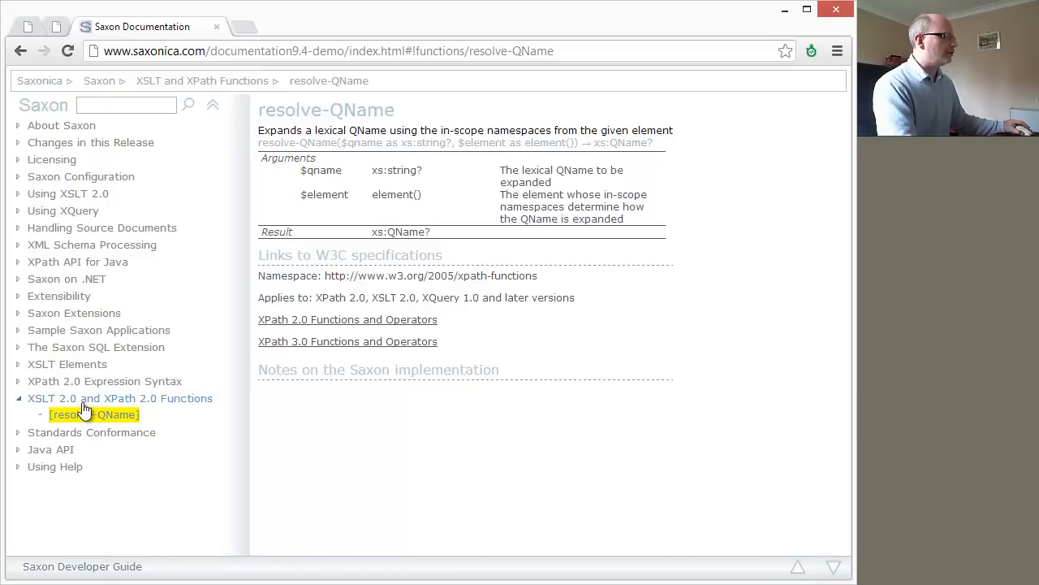
# Return to the 'XSLT 2.0 and XPath 2.0 Functions' index from the navigation tree.
pyautogui.click(119, 398)
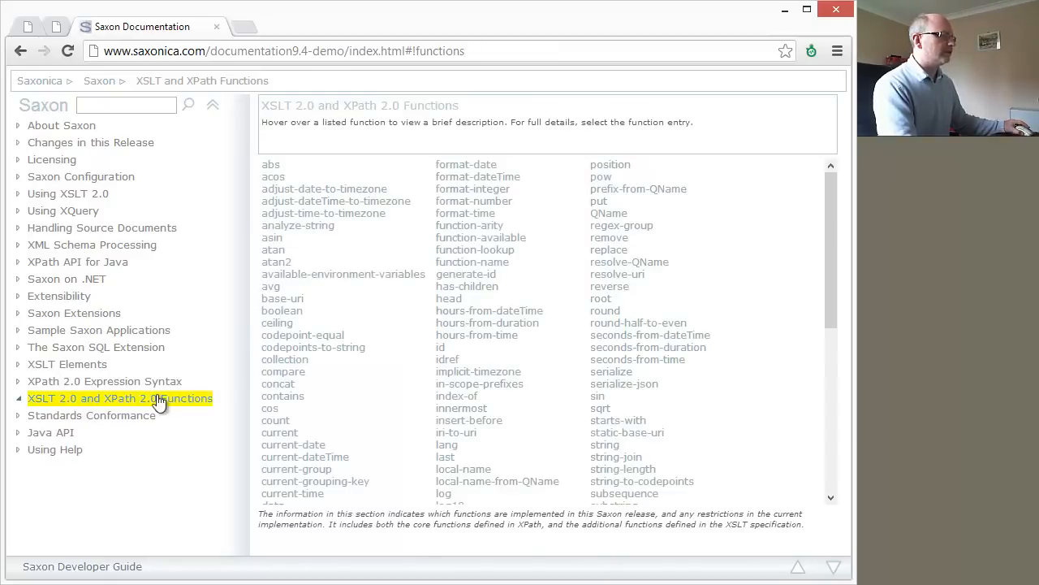
pyautogui.moveTo(312, 347)
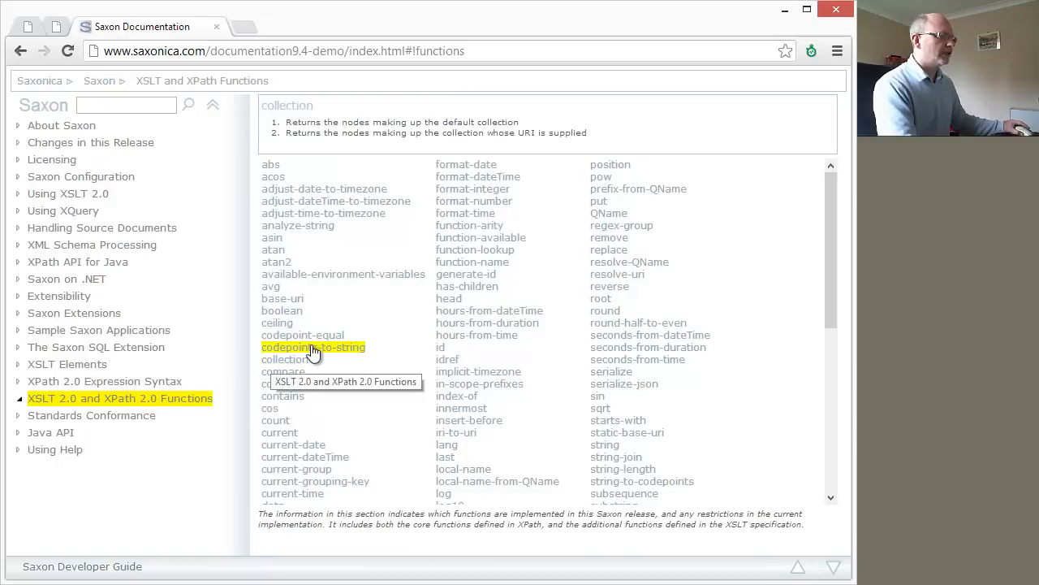
# Scroll down the functions index and view the year-from-dateTime description.
pyautogui.click(302, 334)
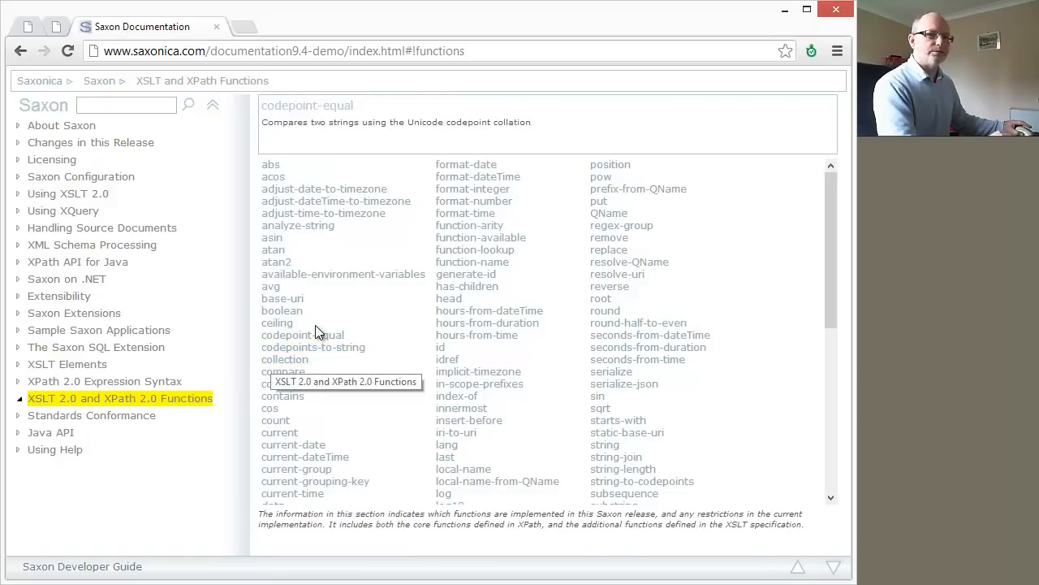
pyautogui.scroll(-3)
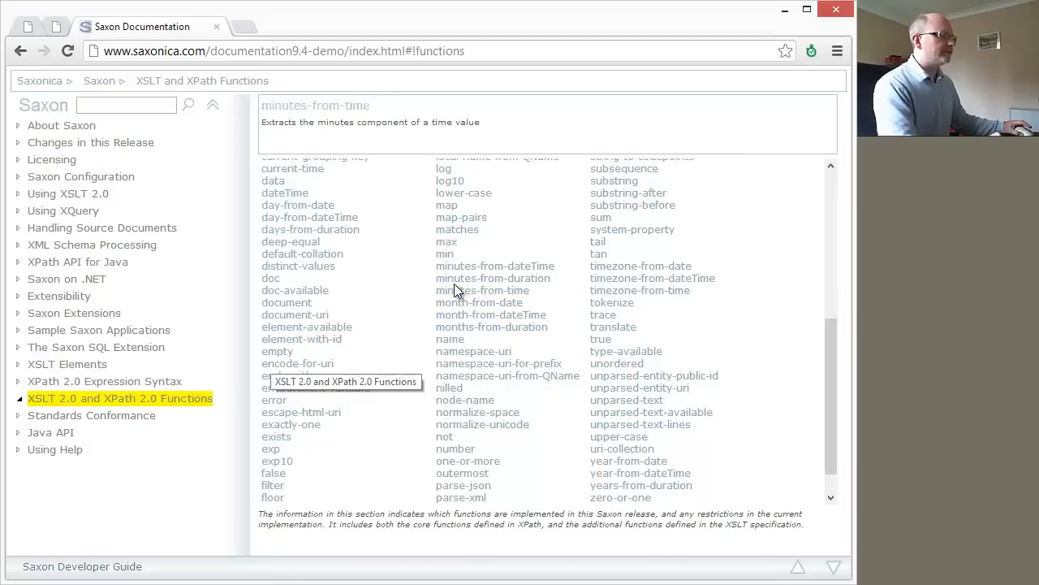
pyautogui.click(494, 266)
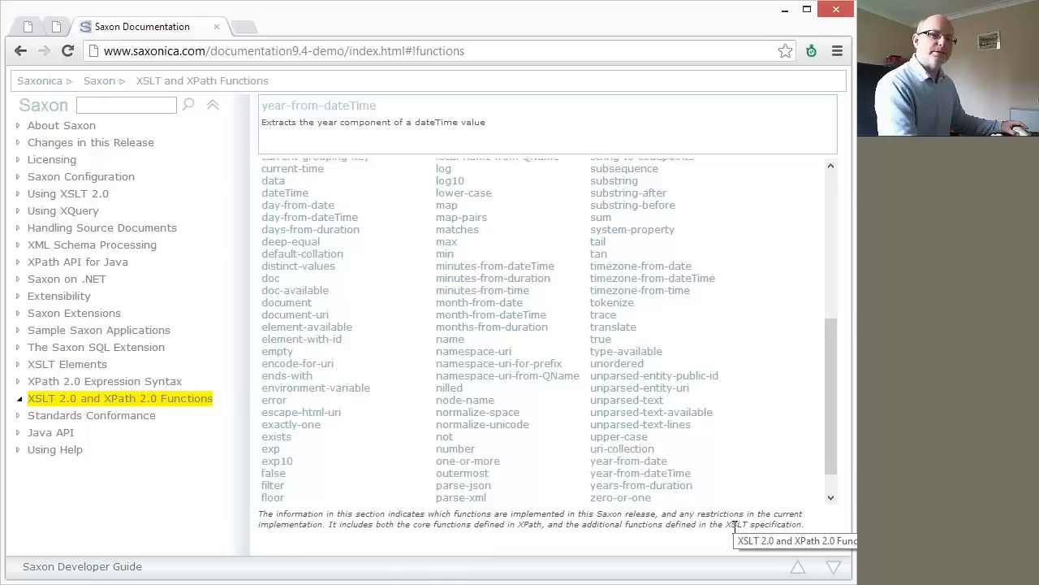
pyautogui.moveTo(735, 528)
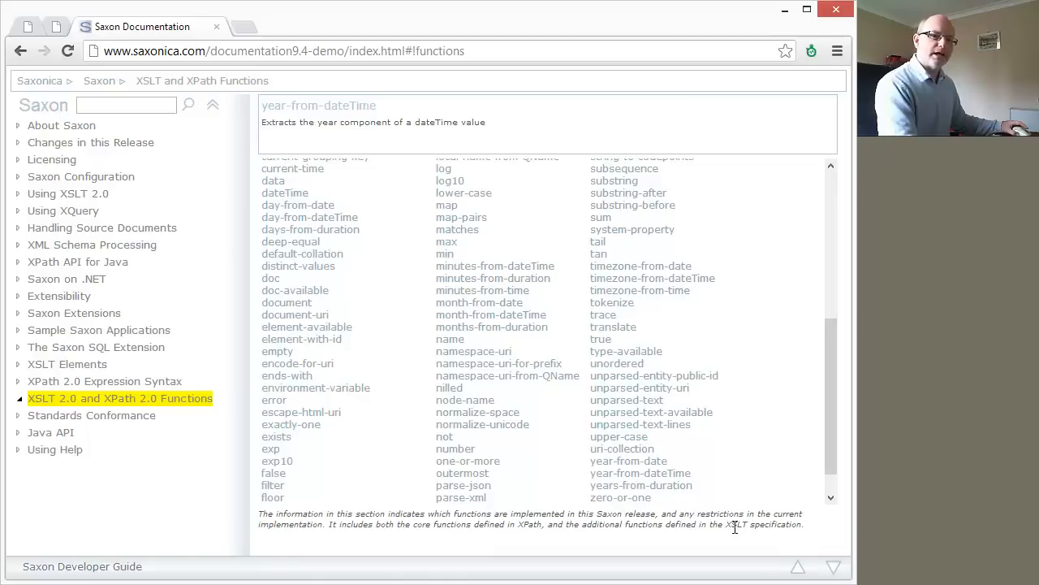